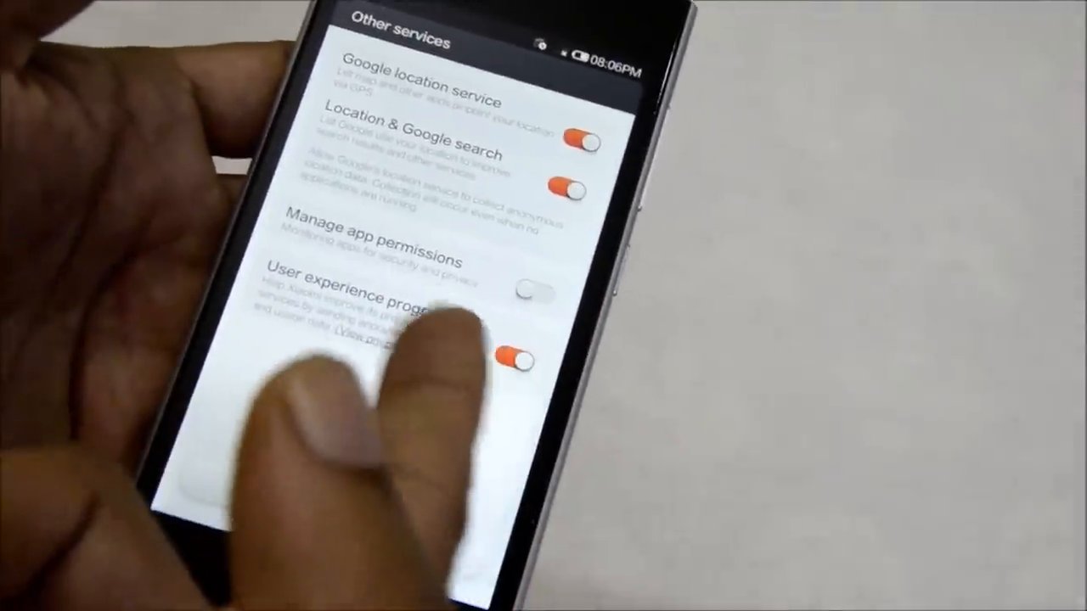
# Continue past the Other services screen to bring up the Location consent dialog.
pyautogui.click(518, 356)
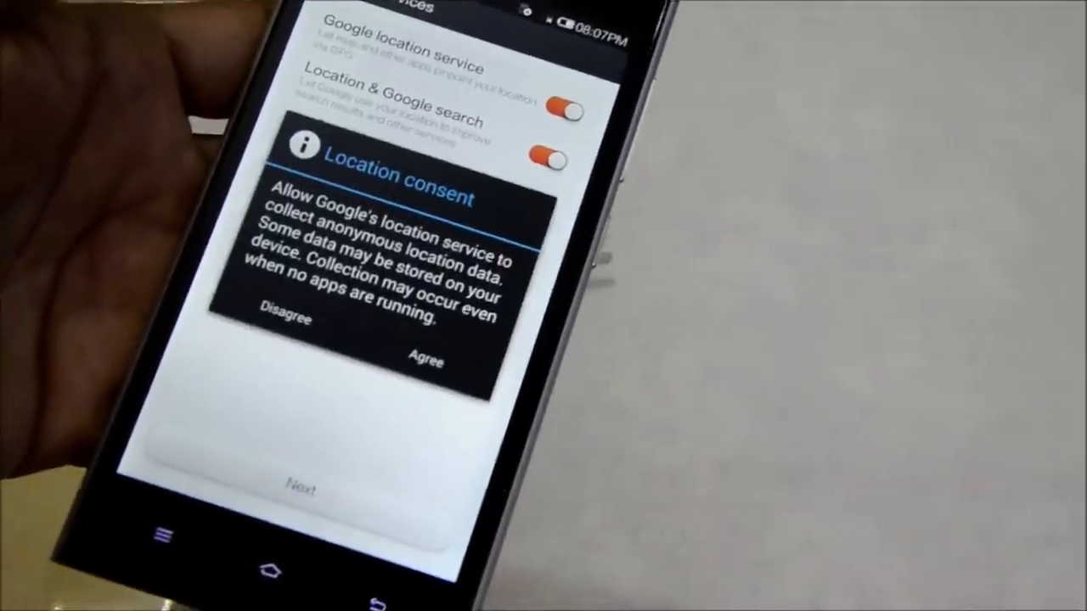
# Respond to Google's Location consent and the 'Turn it back on for apps?' dialog.
pyautogui.click(428, 360)
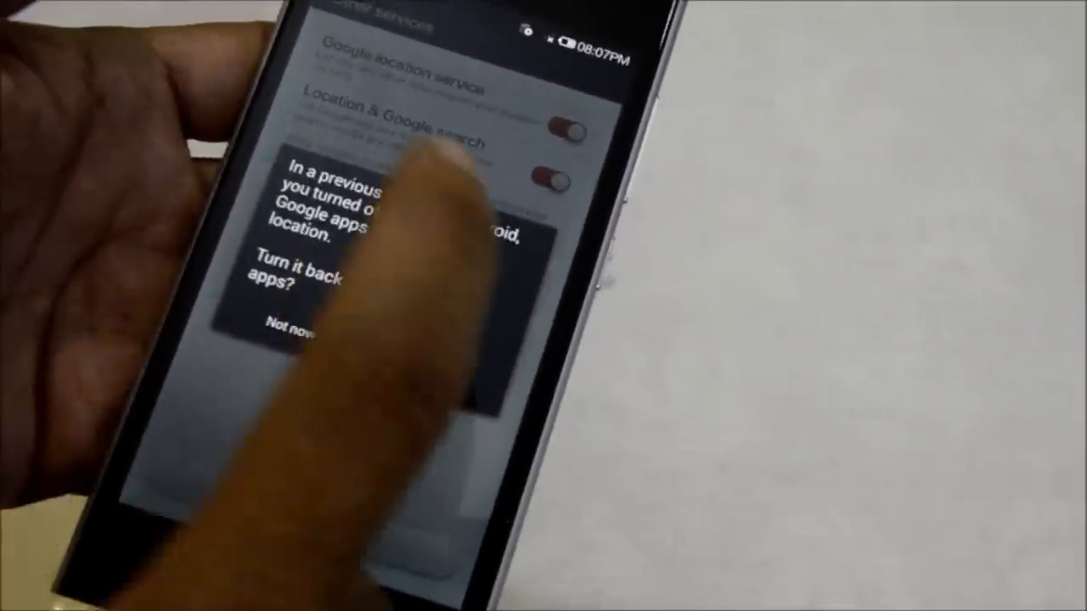
pyautogui.click(289, 327)
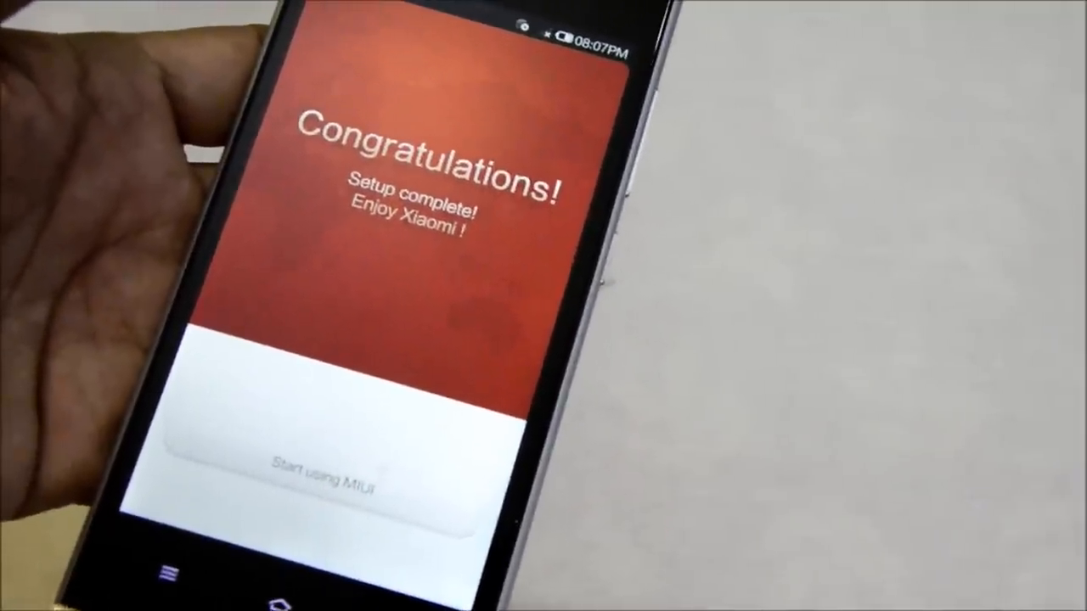
# Choose 'Start using MIUI' on the Congratulations screen.
pyautogui.click(318, 467)
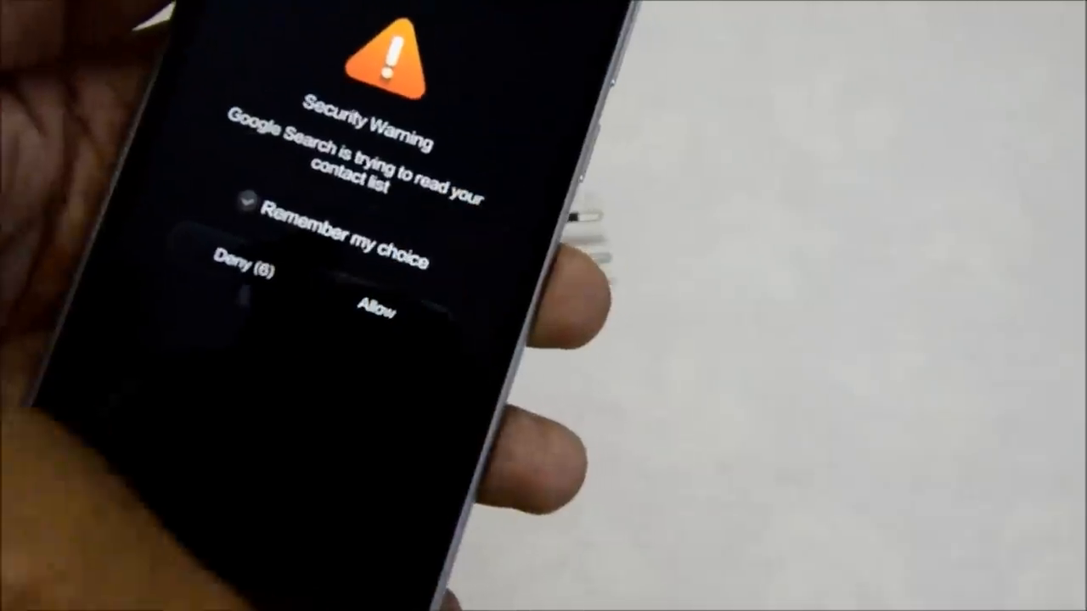
# Respond to the Security Warning about Google Search reading contacts.
pyautogui.click(375, 312)
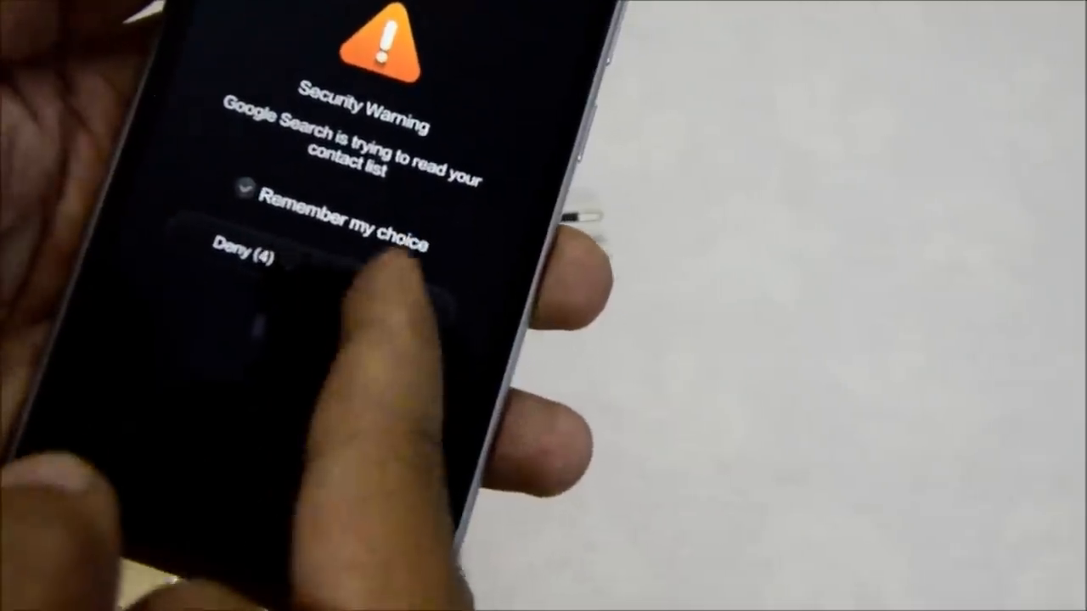